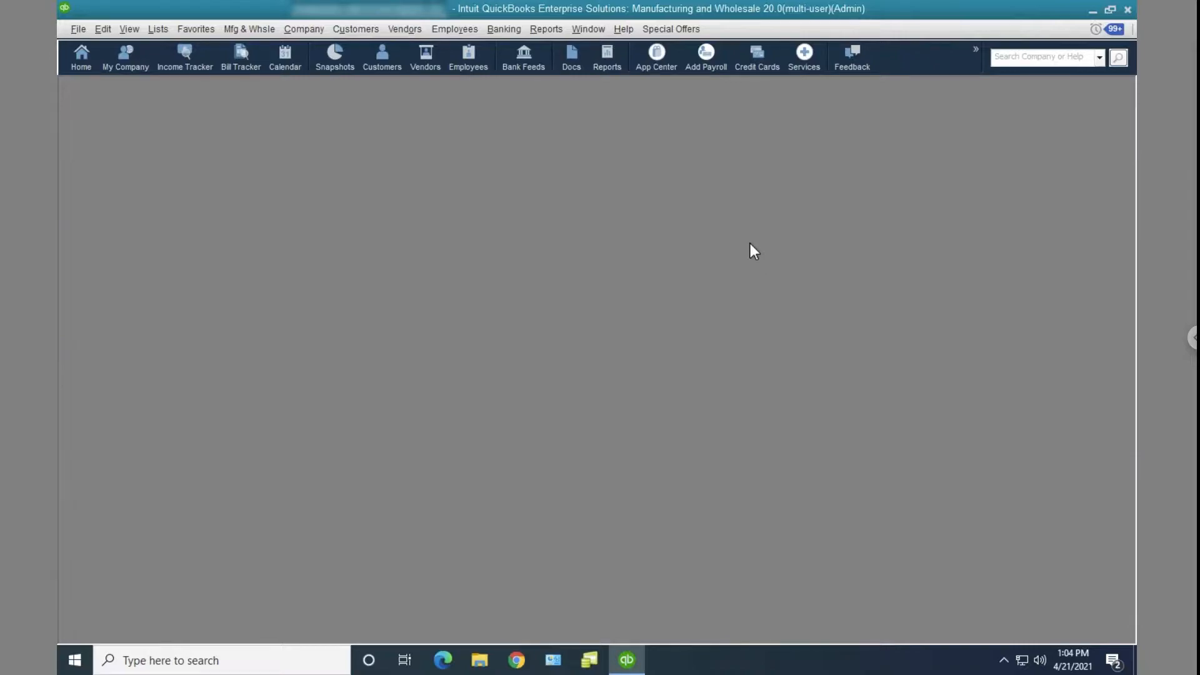
mouse_move(262, 144)
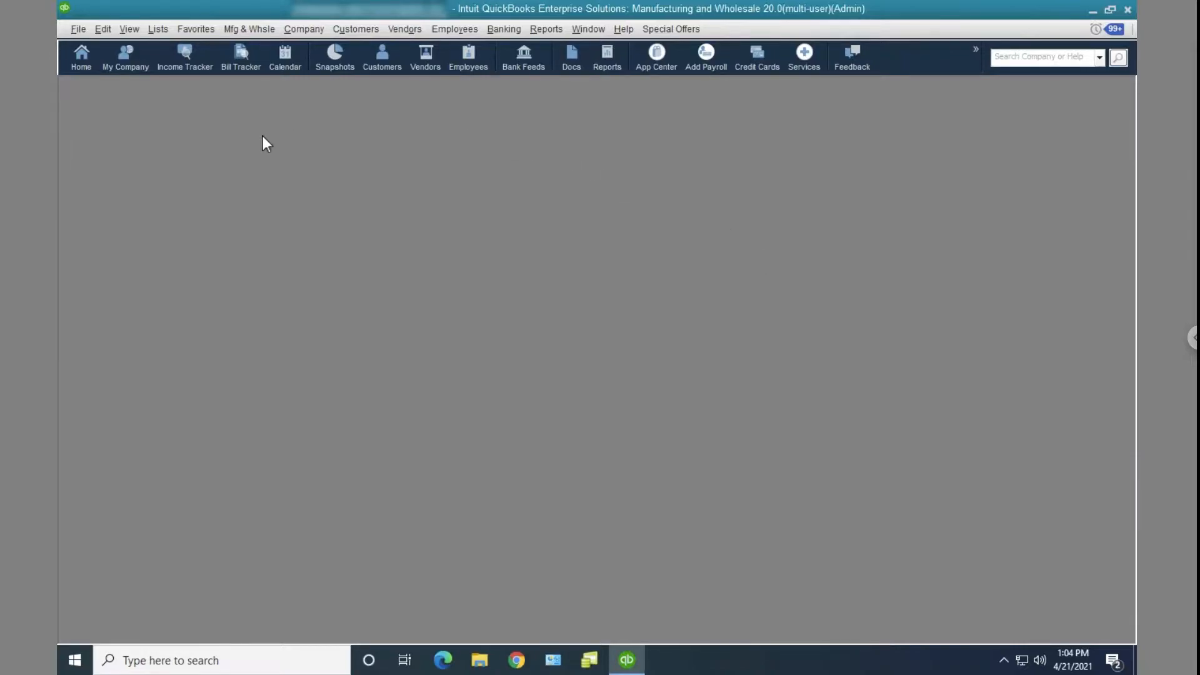
Step: Close the company file from the File menu to trigger the backup prompt
click(78, 30)
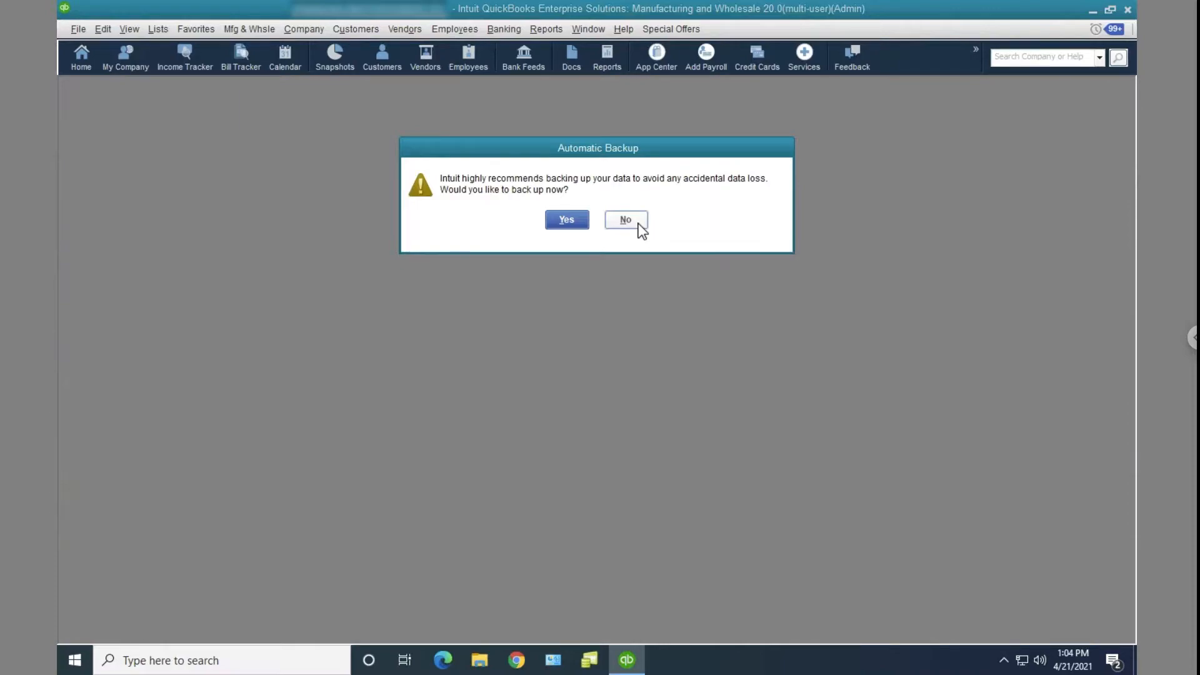
Step: Decline the automatic backup, then start File > Back Up Company > Create Local Backup
click(625, 220)
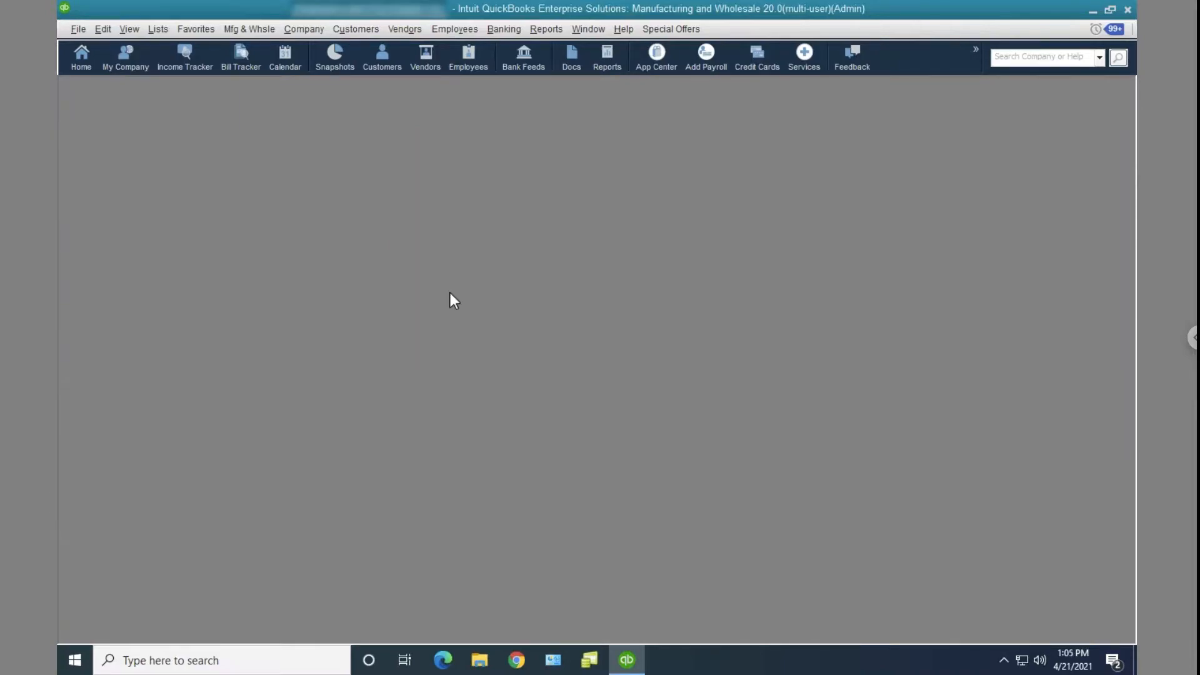
click(78, 29)
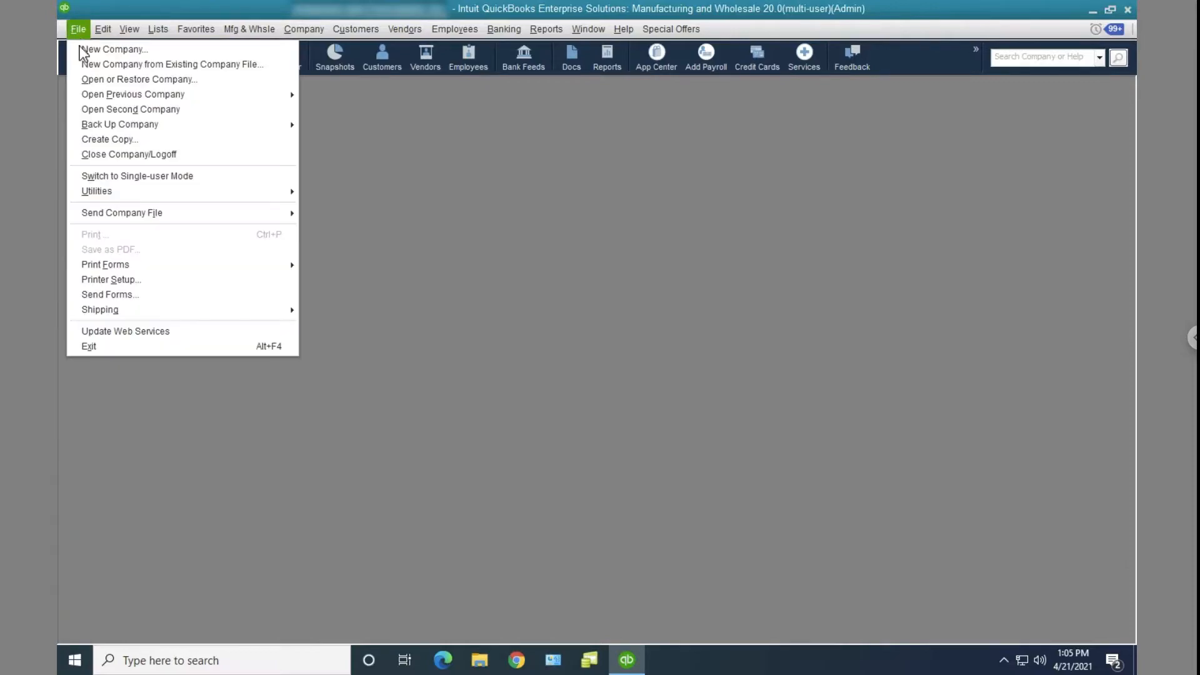
mouse_move(119, 123)
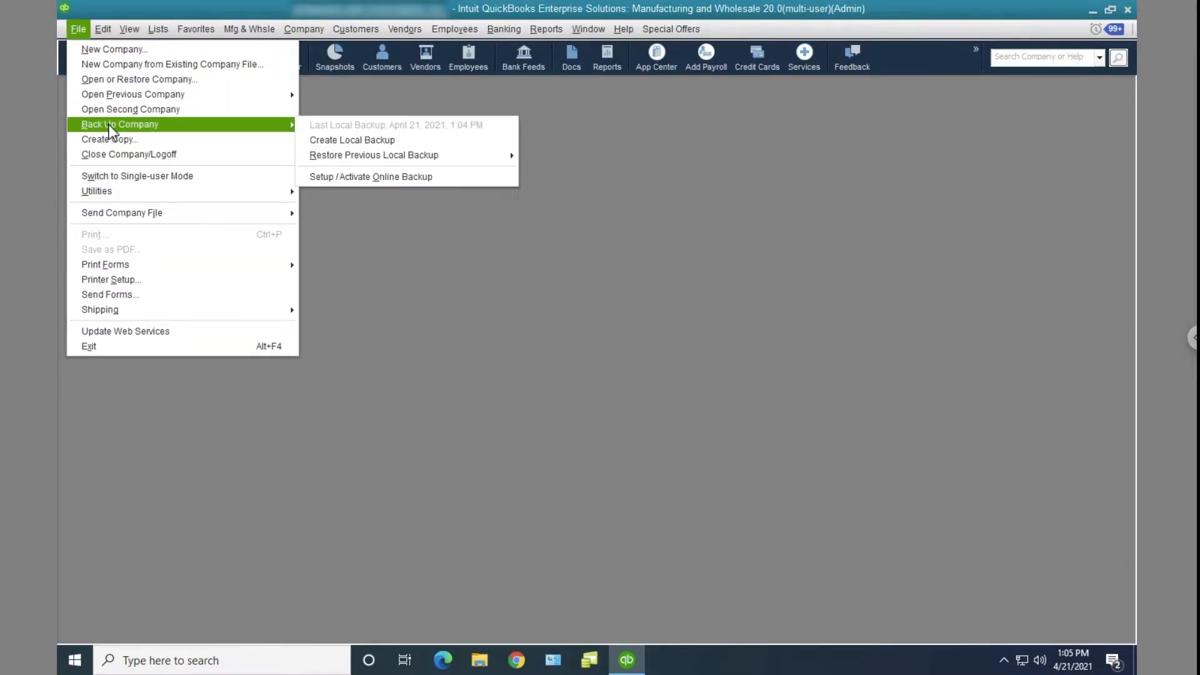
mouse_move(352, 140)
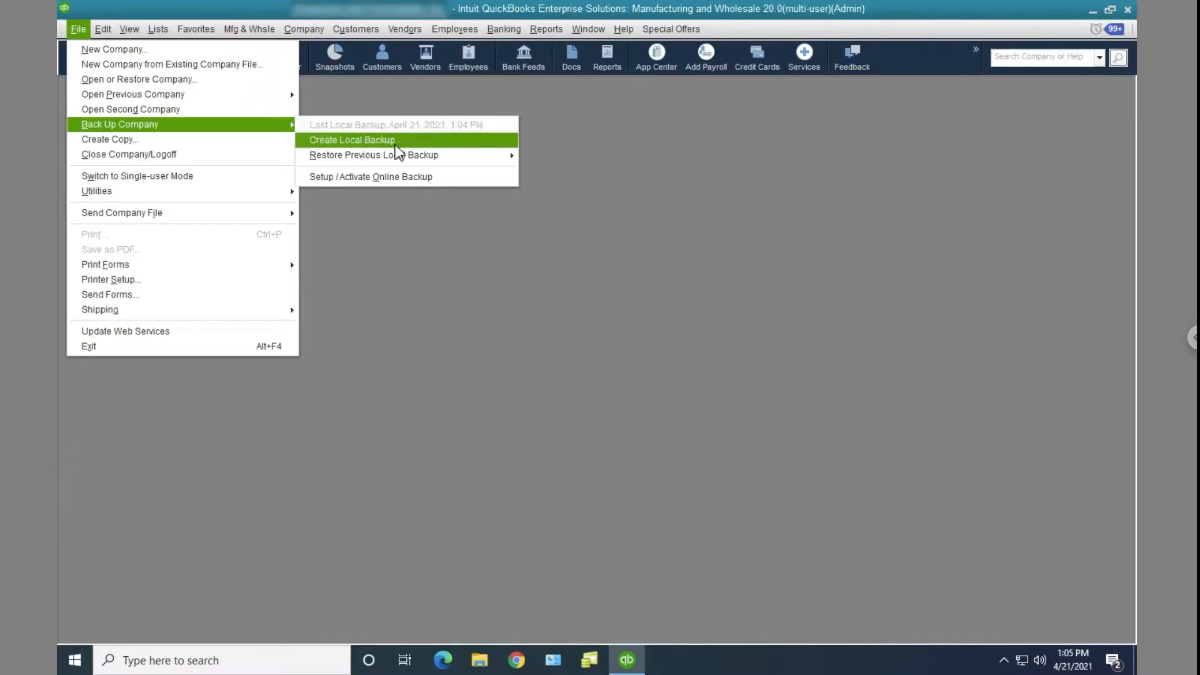
click(352, 139)
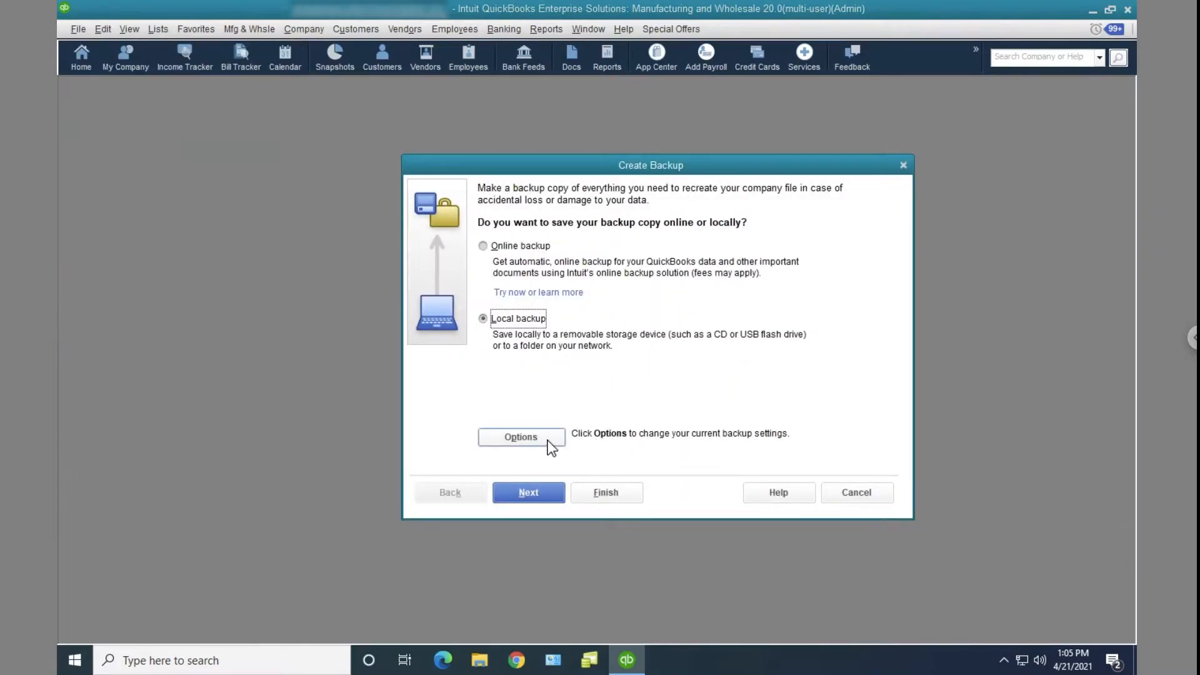
Step: In Backup Options, uncheck 'Remind me to back up when I close my company file'
click(520, 436)
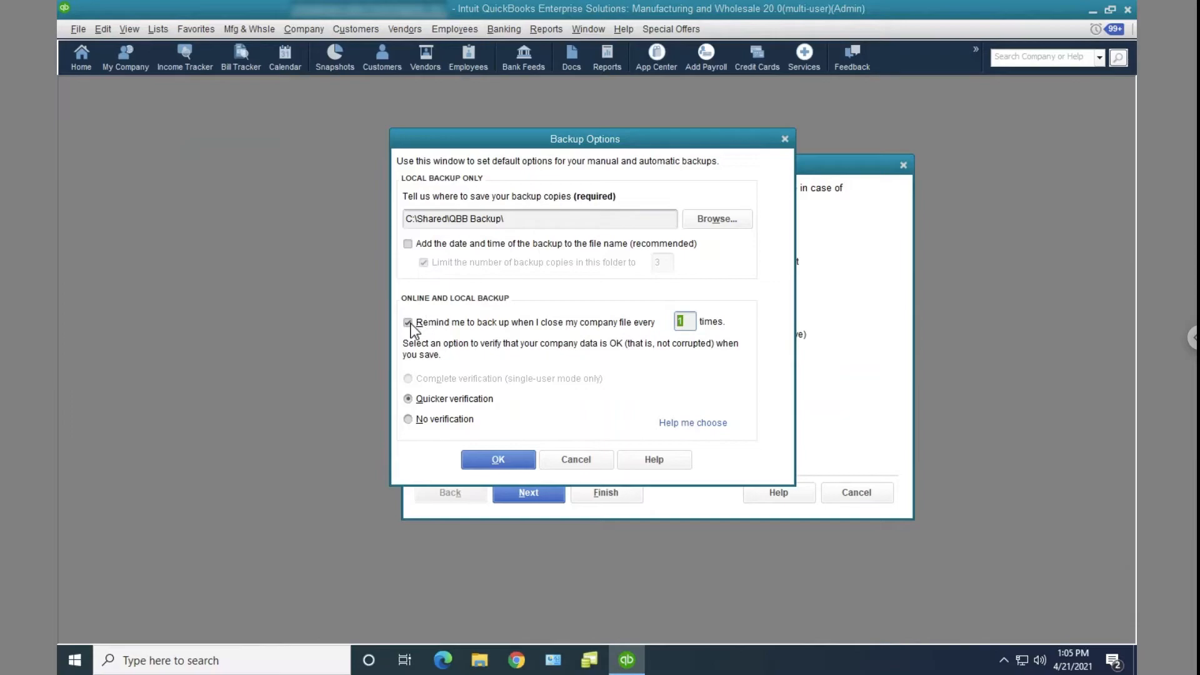
click(408, 322)
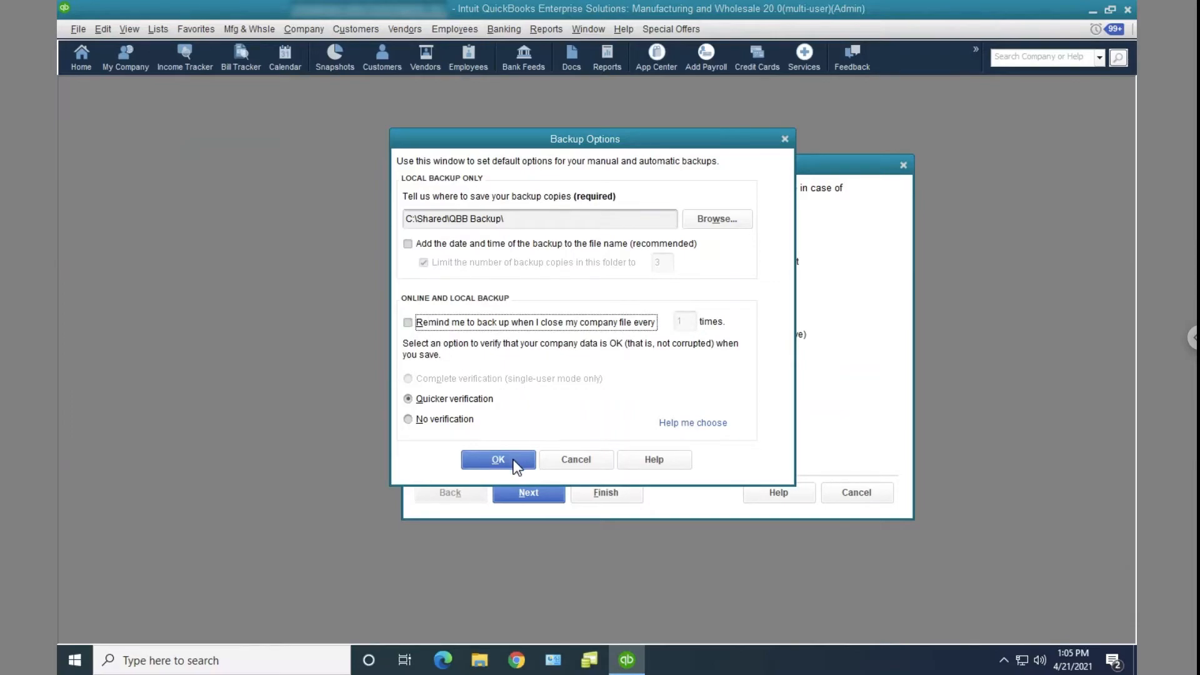
Step: Save the backup options keeping the current drive location, and cancel the Create Backup window
click(497, 459)
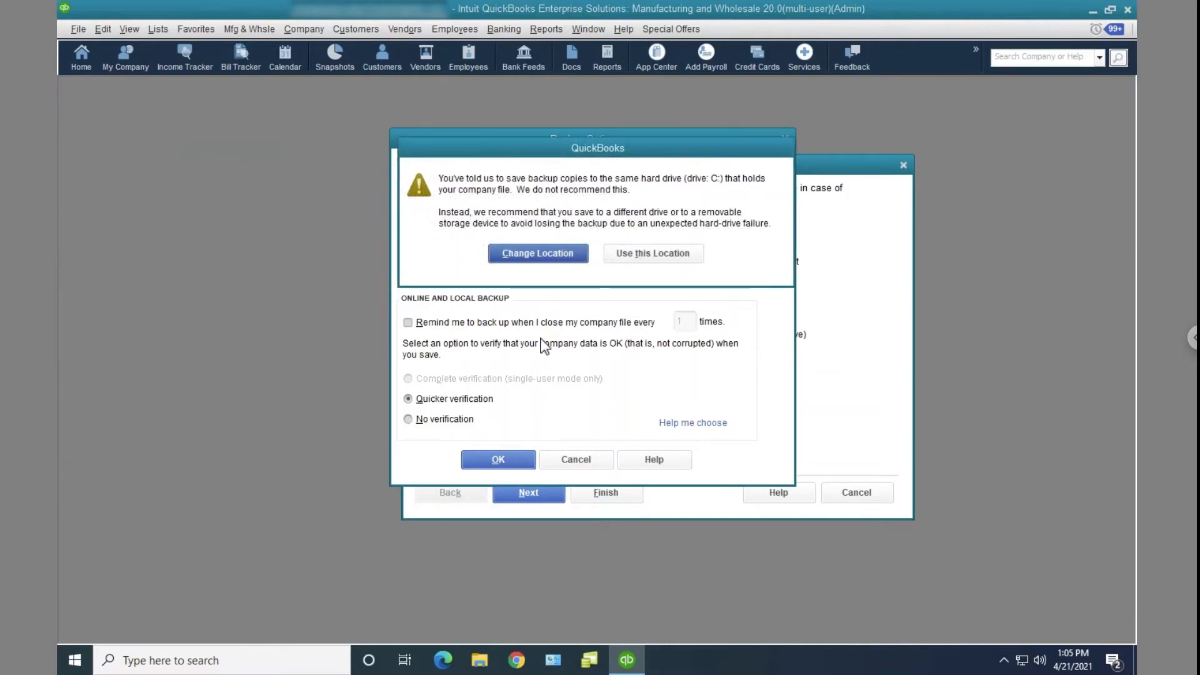
mouse_move(723, 217)
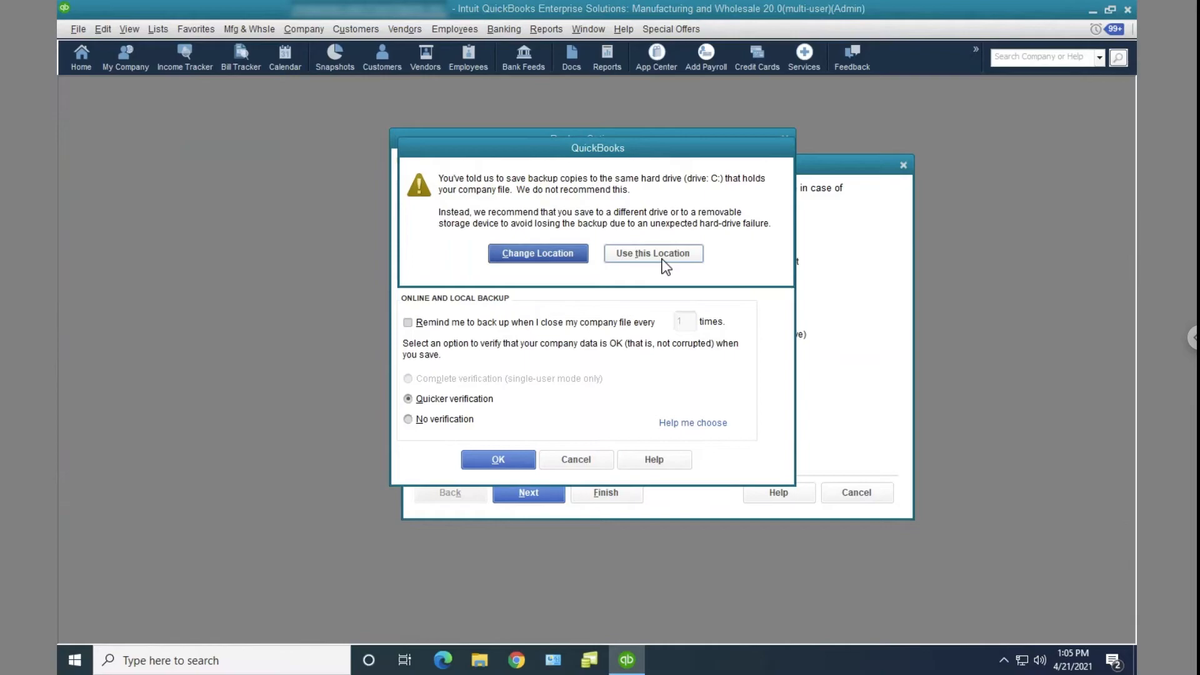
click(652, 253)
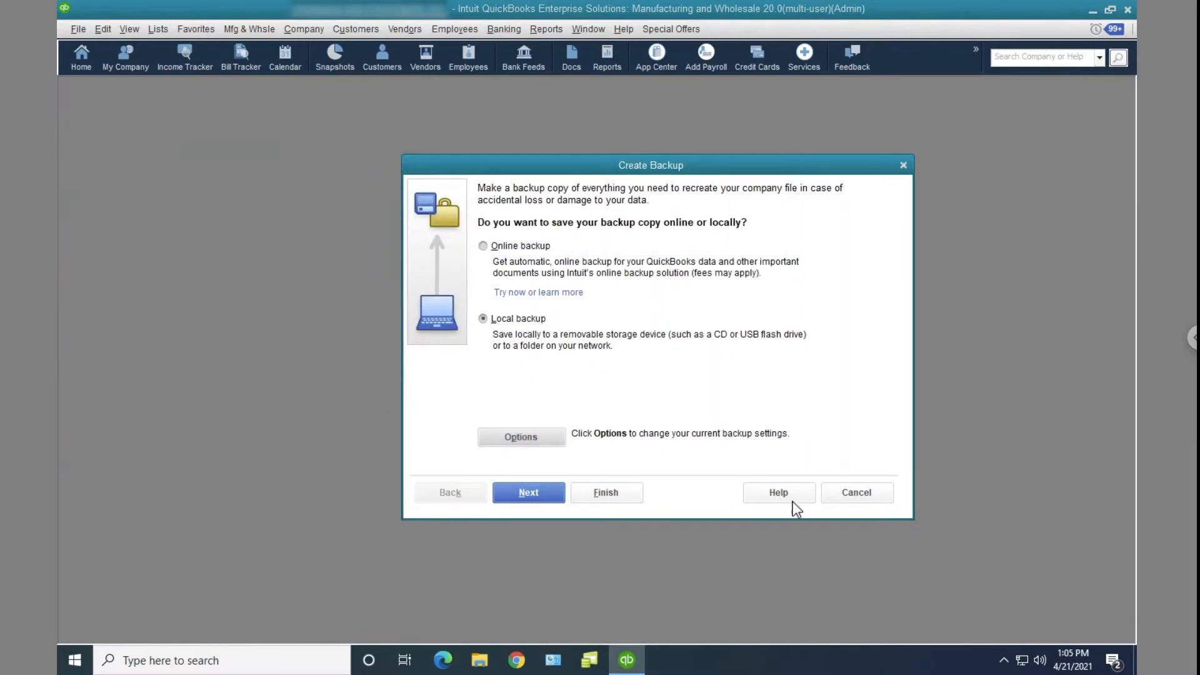
click(856, 492)
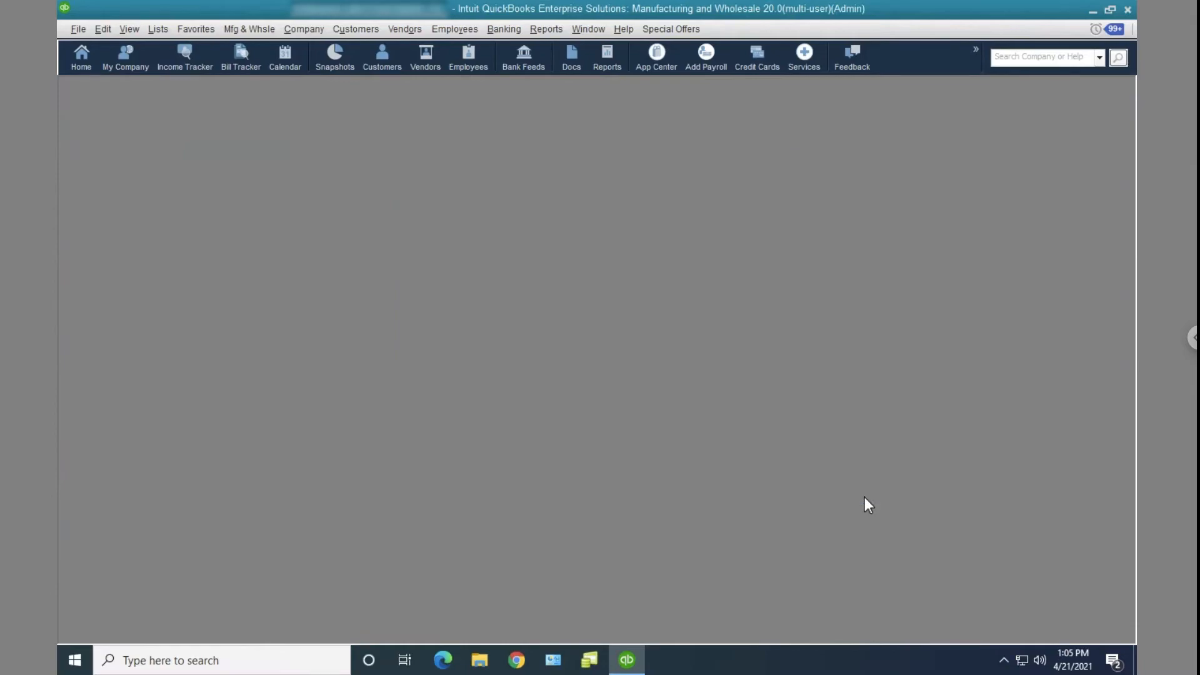
click(78, 28)
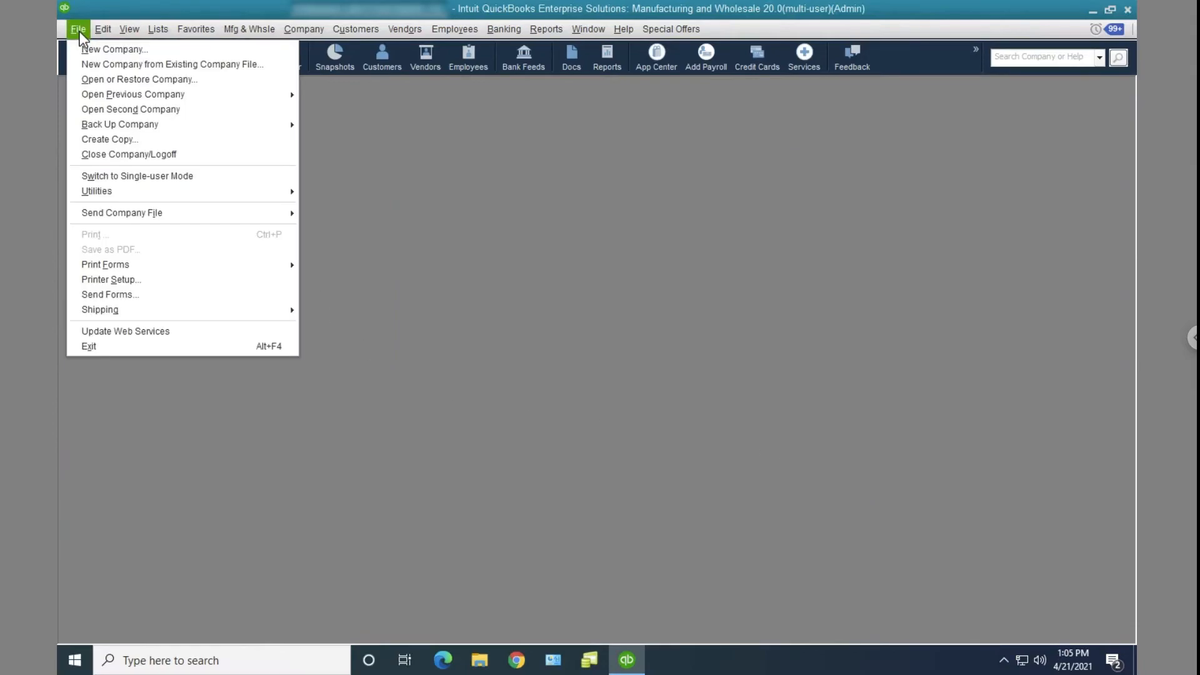